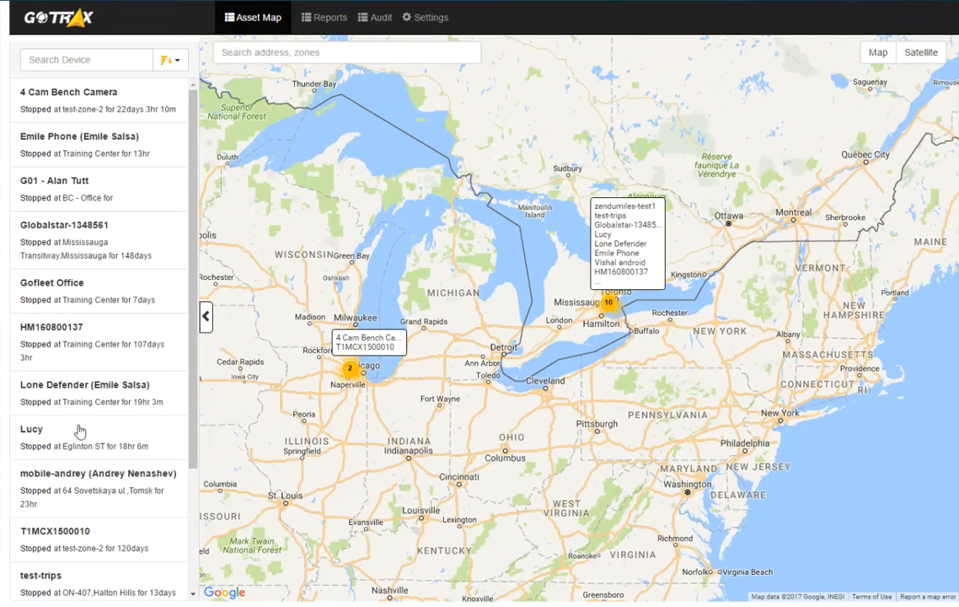
Step: Select Lone Defender on the Asset Map and set the date range to 01/01/2017–01/31/2017
{"action": "left_click", "coordinate": [85, 384]}
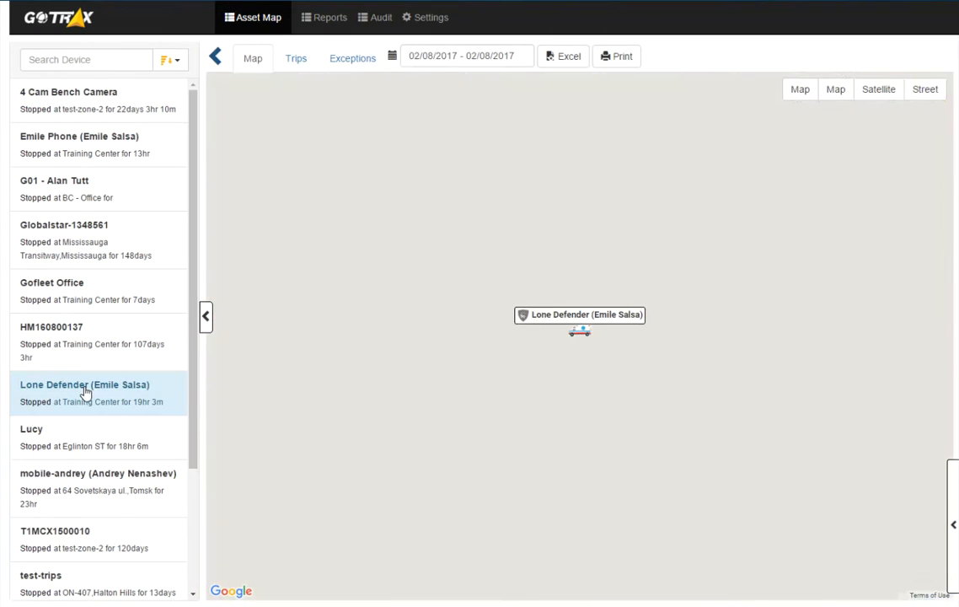
{"action": "left_click", "coordinate": [85, 391]}
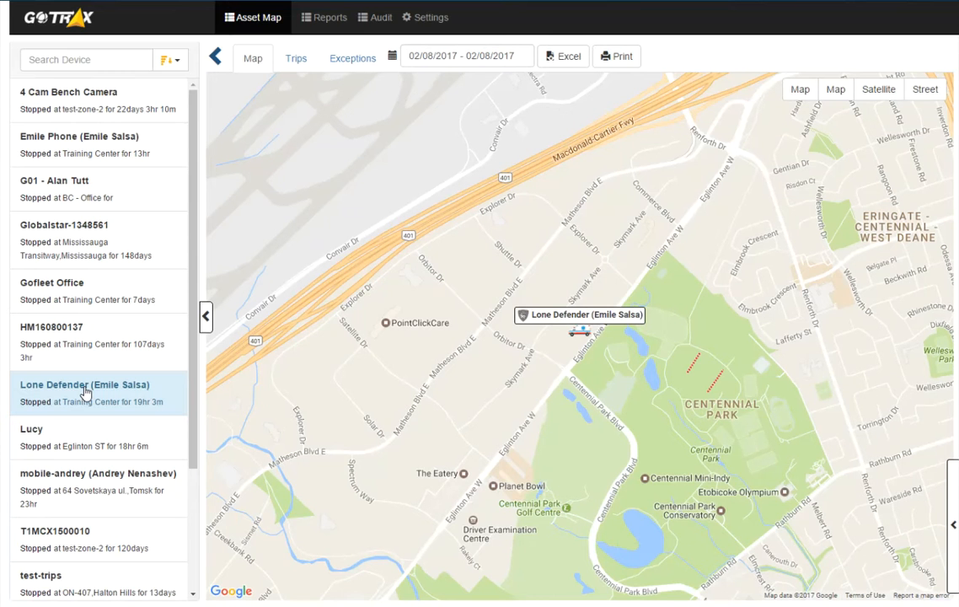
{"action": "left_click", "coordinate": [580, 331]}
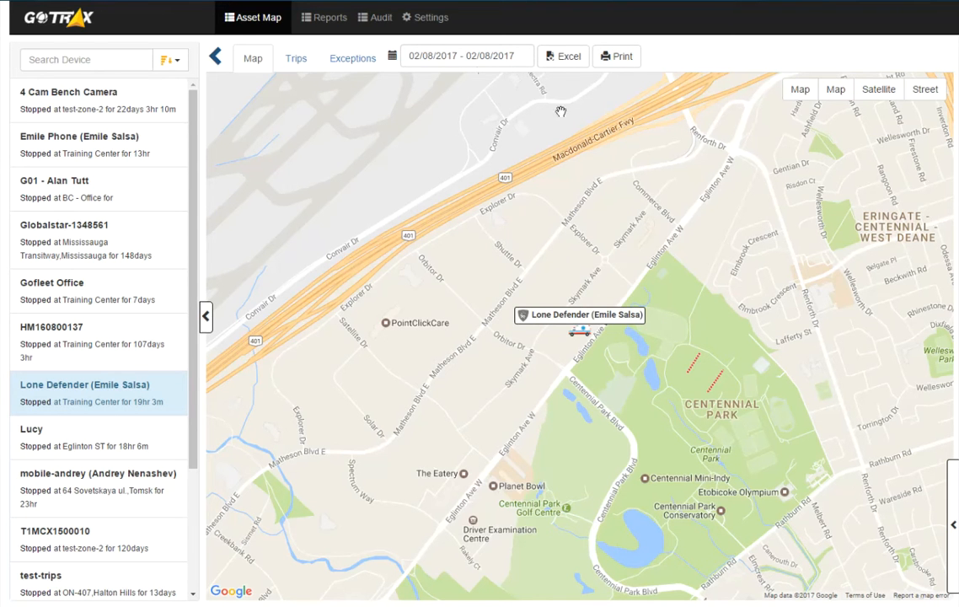
{"action": "left_click", "coordinate": [465, 56]}
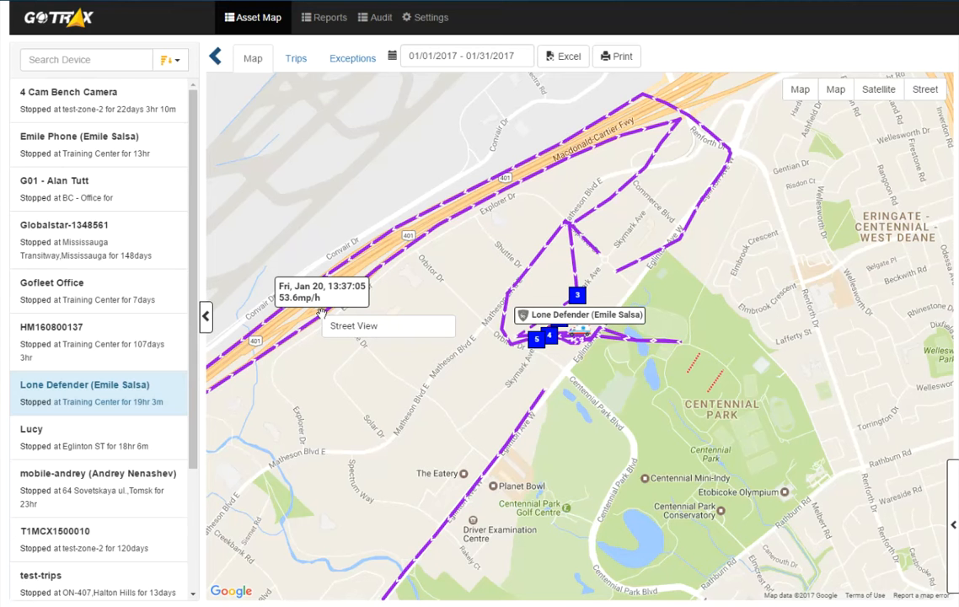
{"action": "mouse_move", "coordinate": [287, 77]}
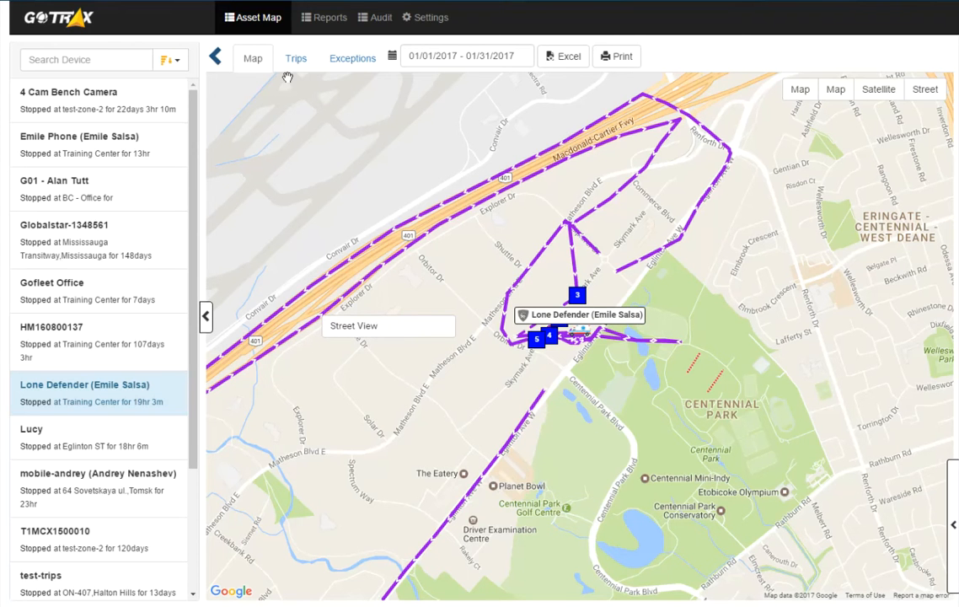
Step: Review Lone Defender's trips table, then list its exceptions with the Harm alerts
{"action": "left_click", "coordinate": [296, 57]}
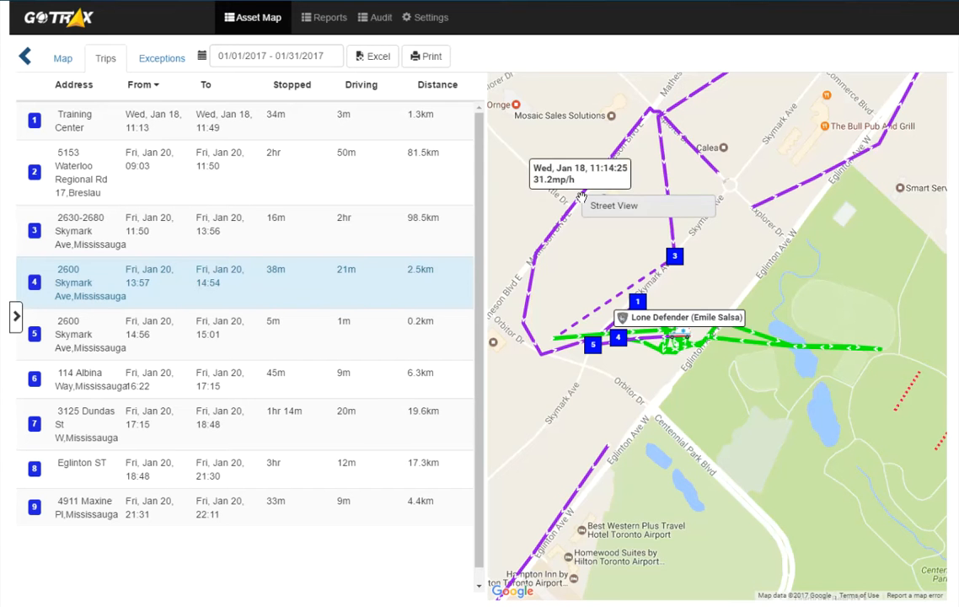
{"action": "left_click", "coordinate": [161, 58]}
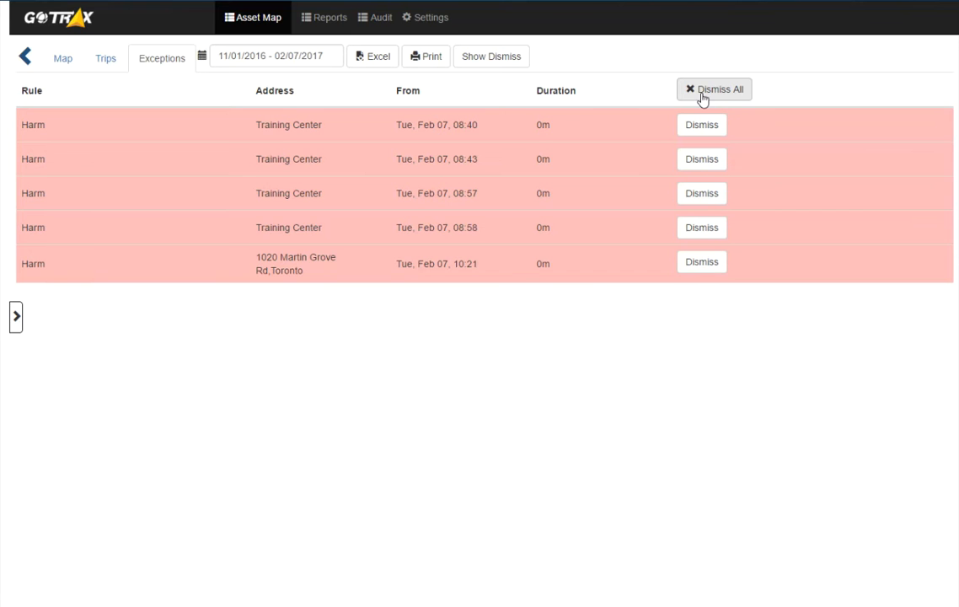
Step: Show and then hide dismissed exceptions, then switch to the fleet Reports
{"action": "left_click", "coordinate": [491, 56]}
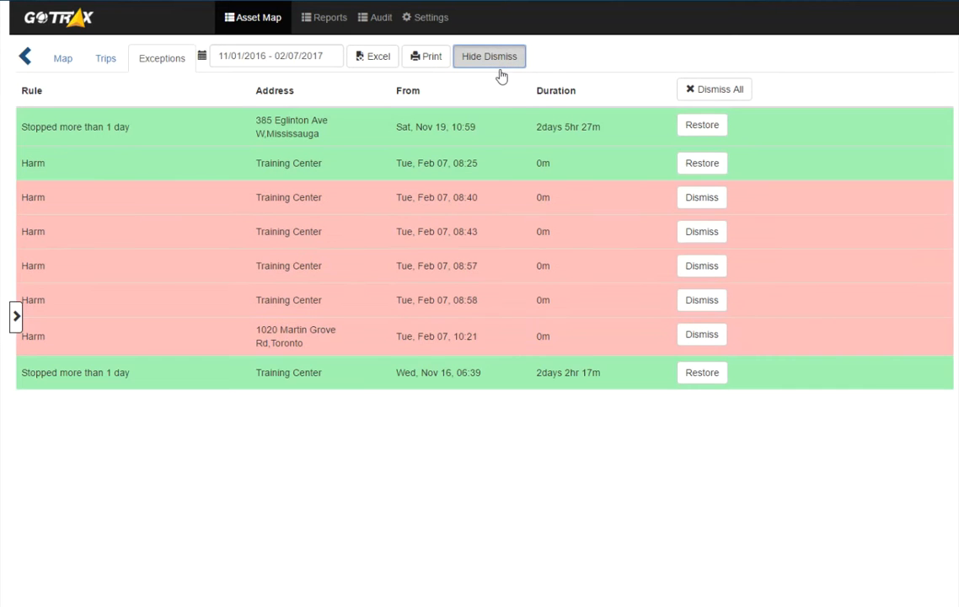
{"action": "left_click", "coordinate": [489, 55]}
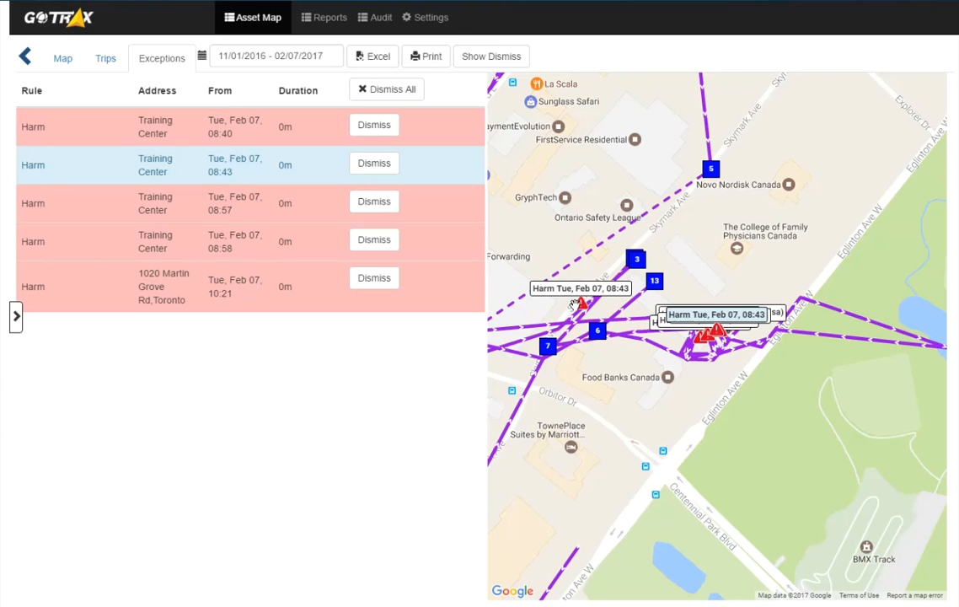
{"action": "mouse_move", "coordinate": [451, 242]}
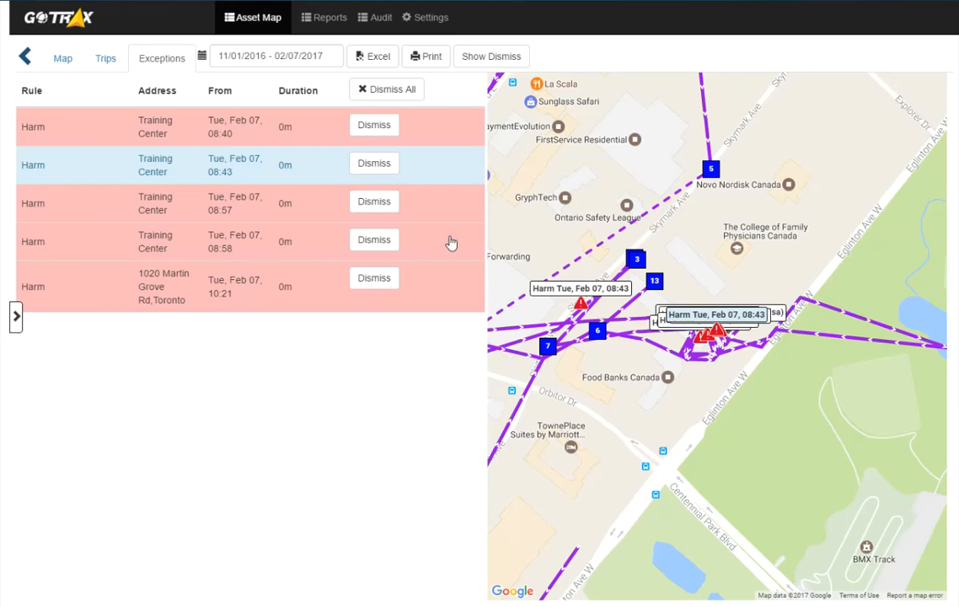
{"action": "left_click", "coordinate": [324, 17]}
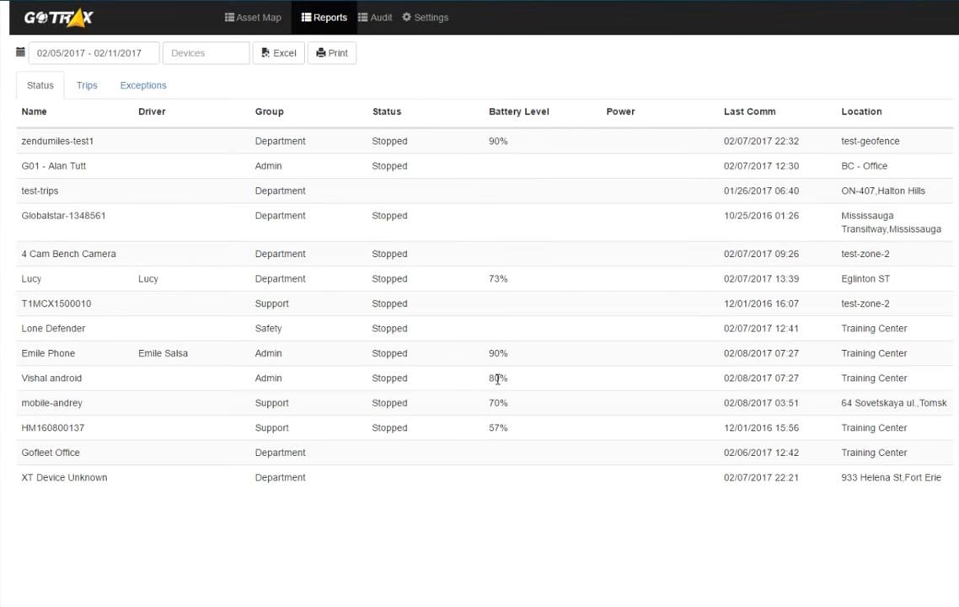
{"action": "mouse_move", "coordinate": [108, 93]}
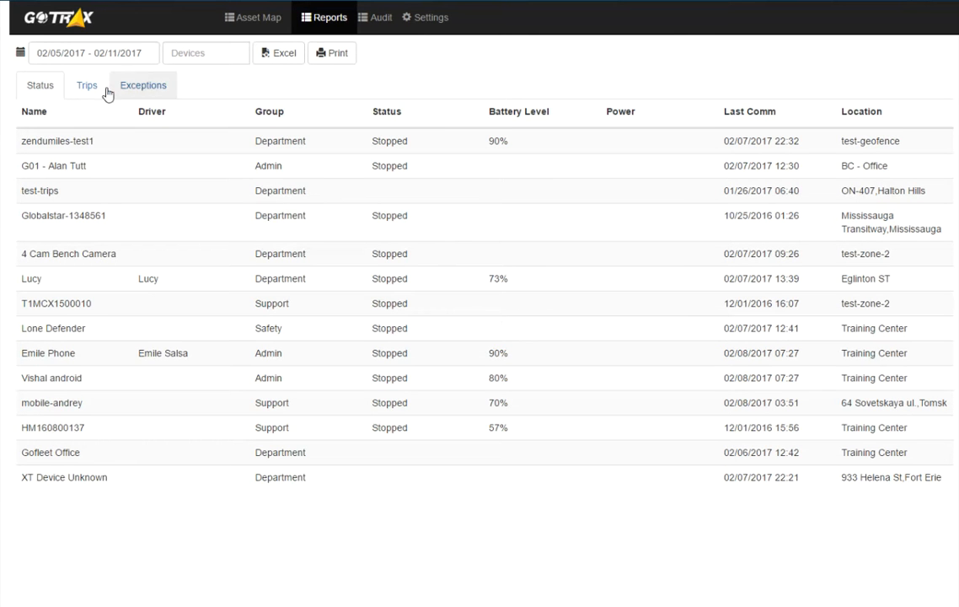
Step: Review the fleet trips report, then the exceptions report including dismissed exceptions
{"action": "left_click", "coordinate": [87, 85]}
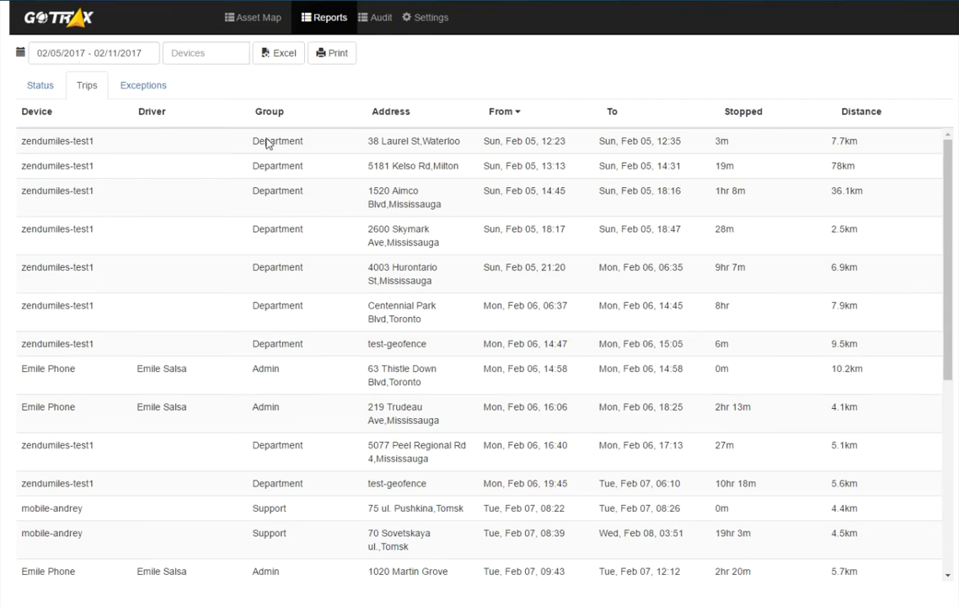
{"action": "scroll", "scroll_direction": "down", "scroll_amount": 3}
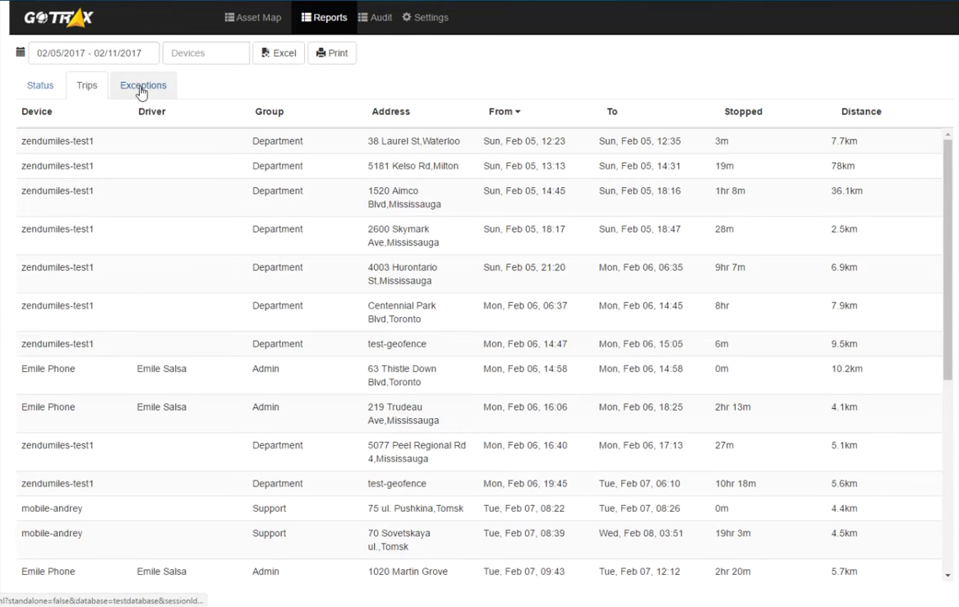
{"action": "left_click", "coordinate": [142, 85]}
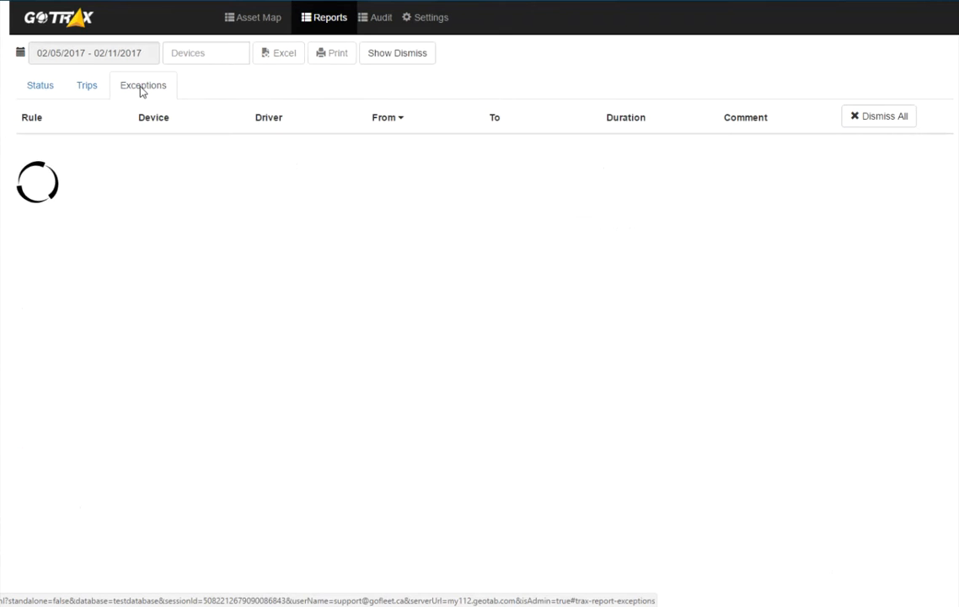
{"action": "left_click", "coordinate": [143, 85]}
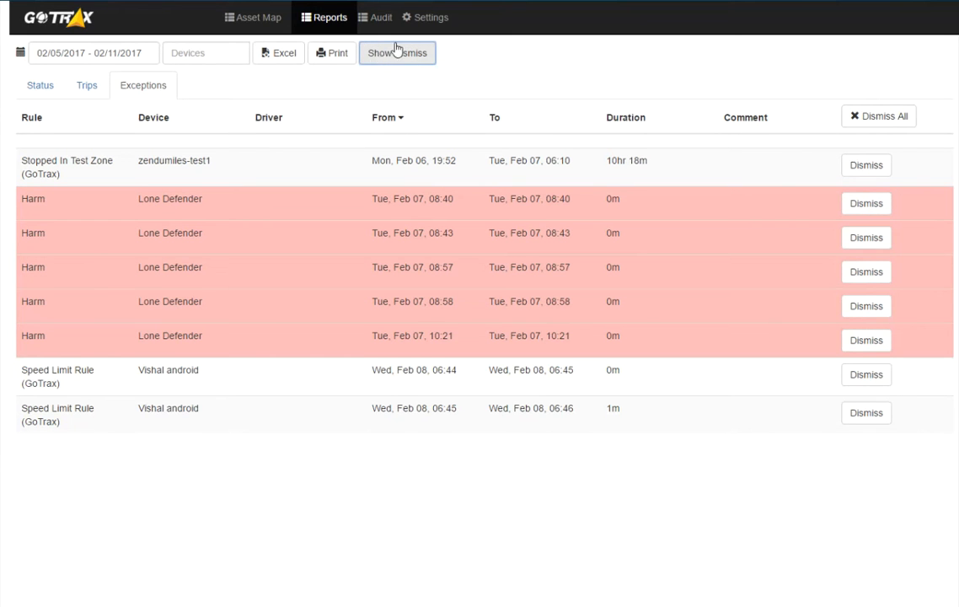
{"action": "left_click", "coordinate": [430, 17]}
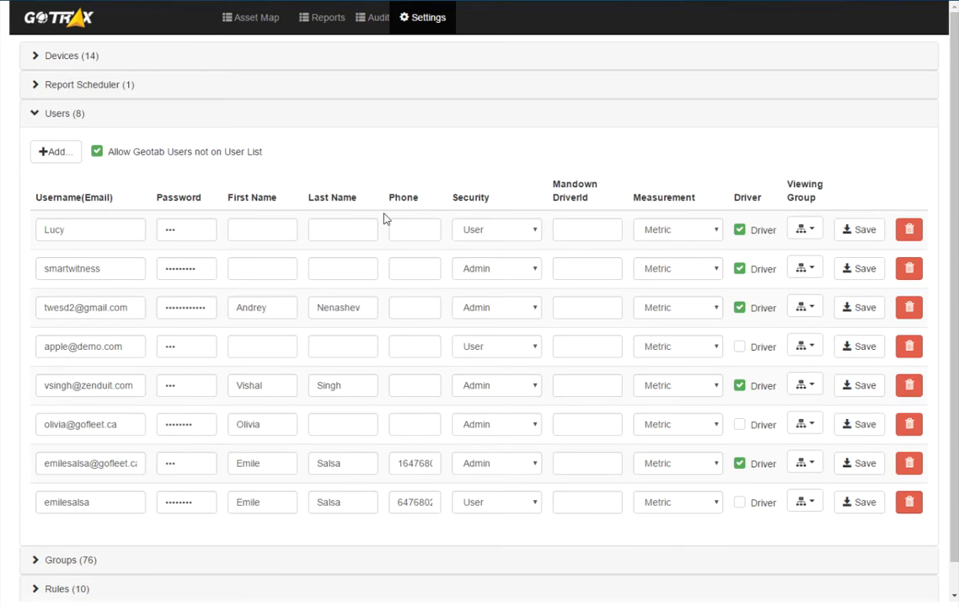
Step: Collapse Users, expand the ten Rules, and start a new rule with +Add
{"action": "left_click", "coordinate": [56, 113]}
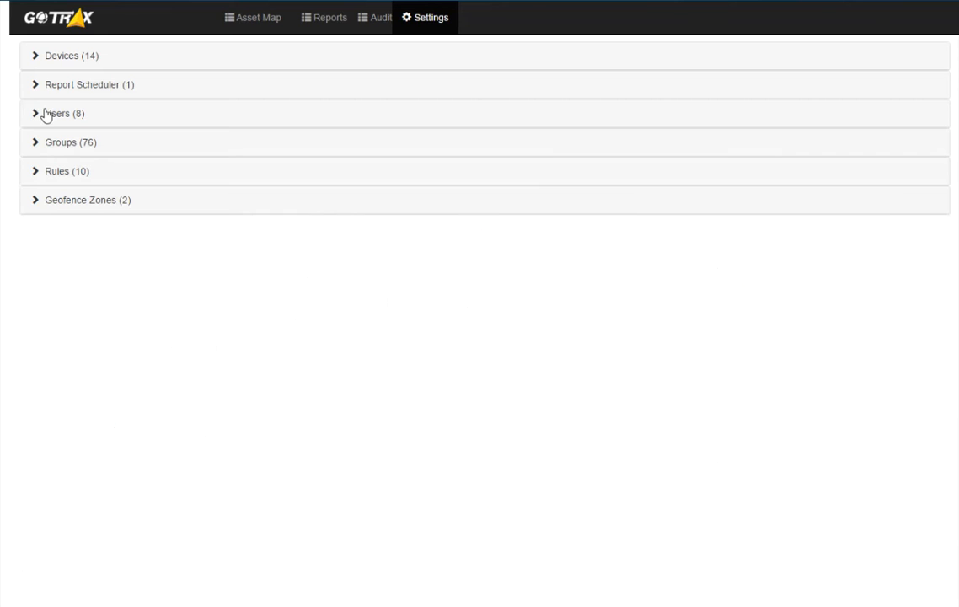
{"action": "left_click", "coordinate": [61, 141]}
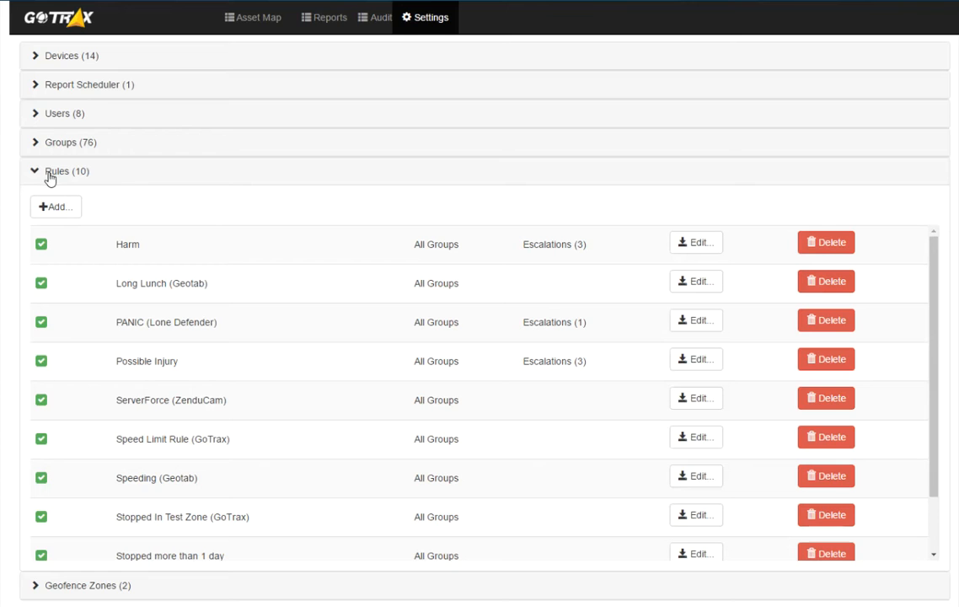
{"action": "left_click", "coordinate": [55, 206]}
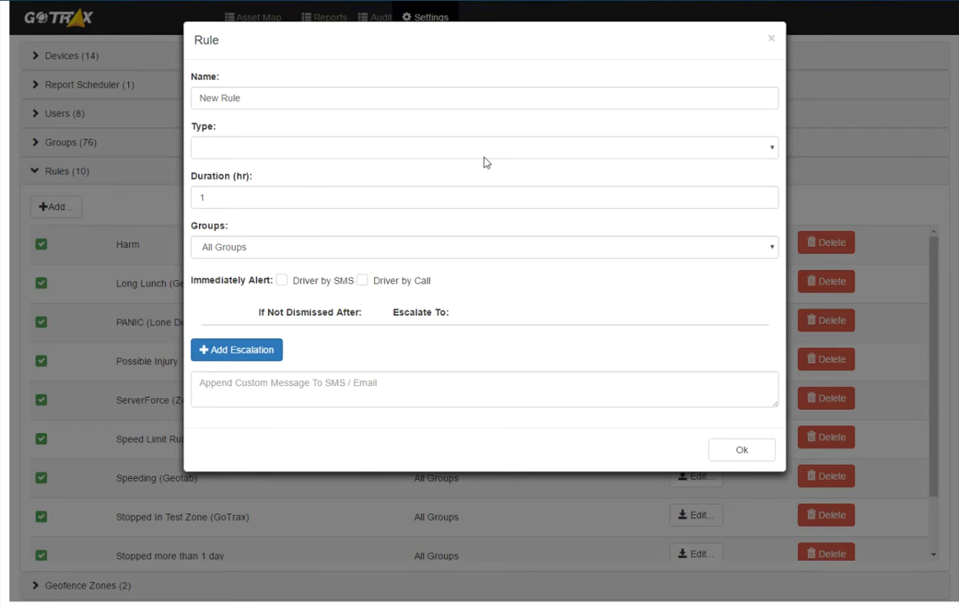
Step: Make the rule MANDOWN (Lone Defender) with immediate driver SMS and call alerts
{"action": "left_click", "coordinate": [483, 147]}
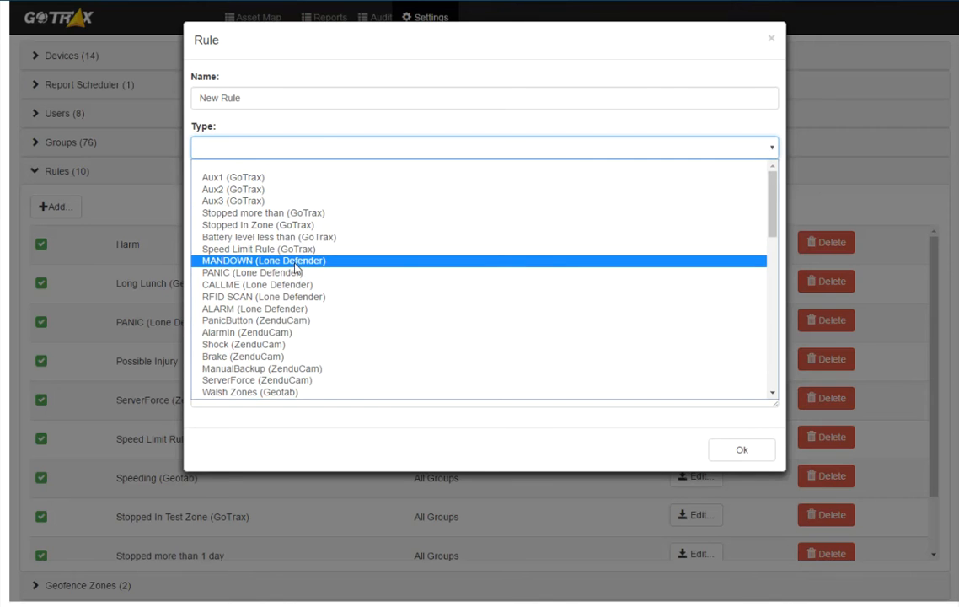
{"action": "left_click", "coordinate": [262, 259]}
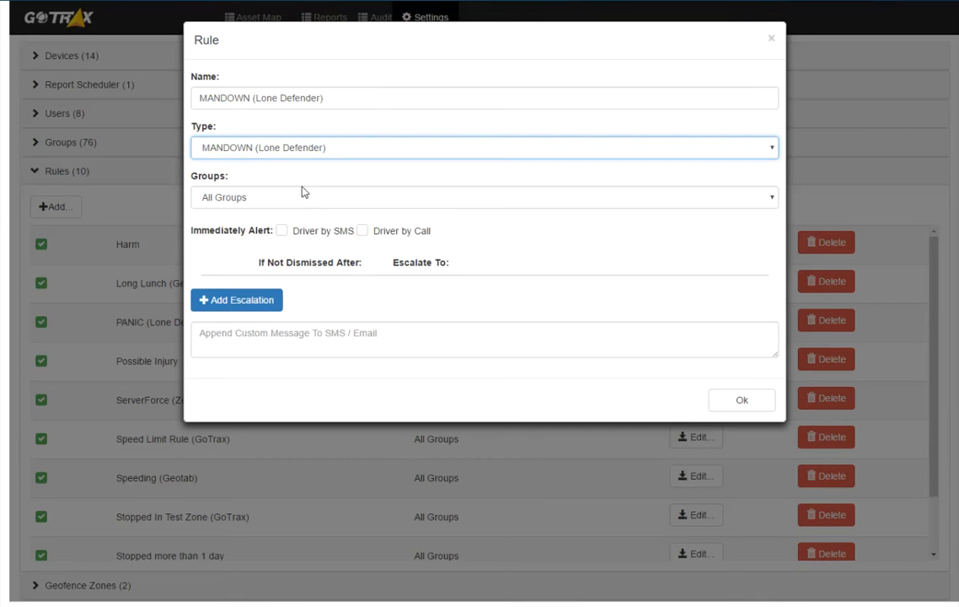
{"action": "mouse_move", "coordinate": [306, 202]}
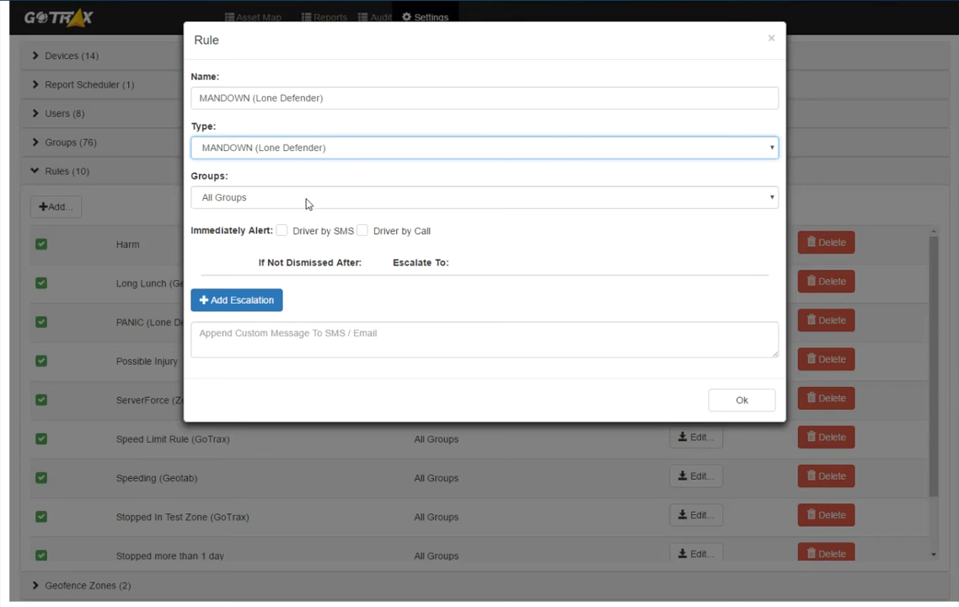
{"action": "left_click", "coordinate": [282, 230]}
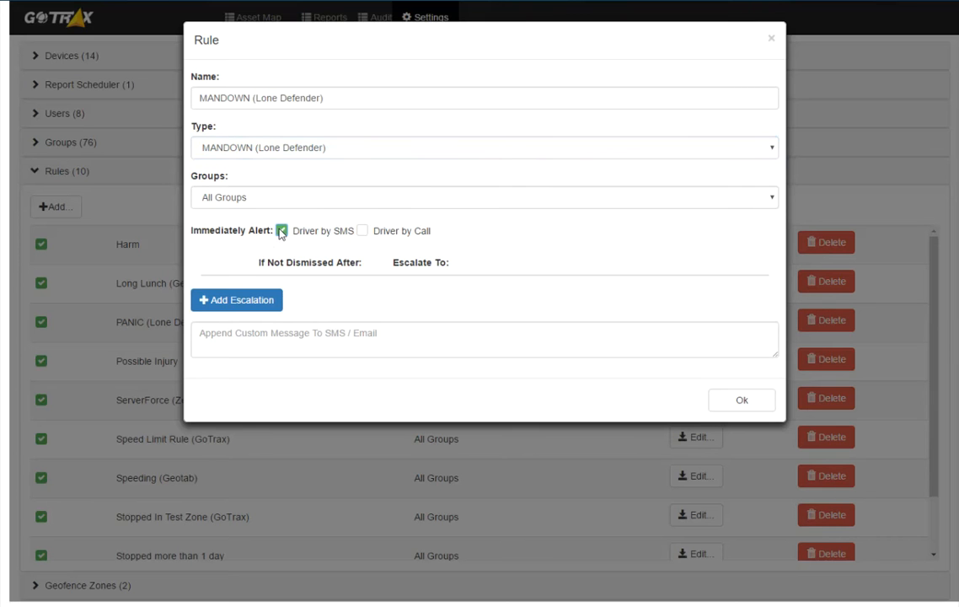
{"action": "left_click", "coordinate": [362, 230]}
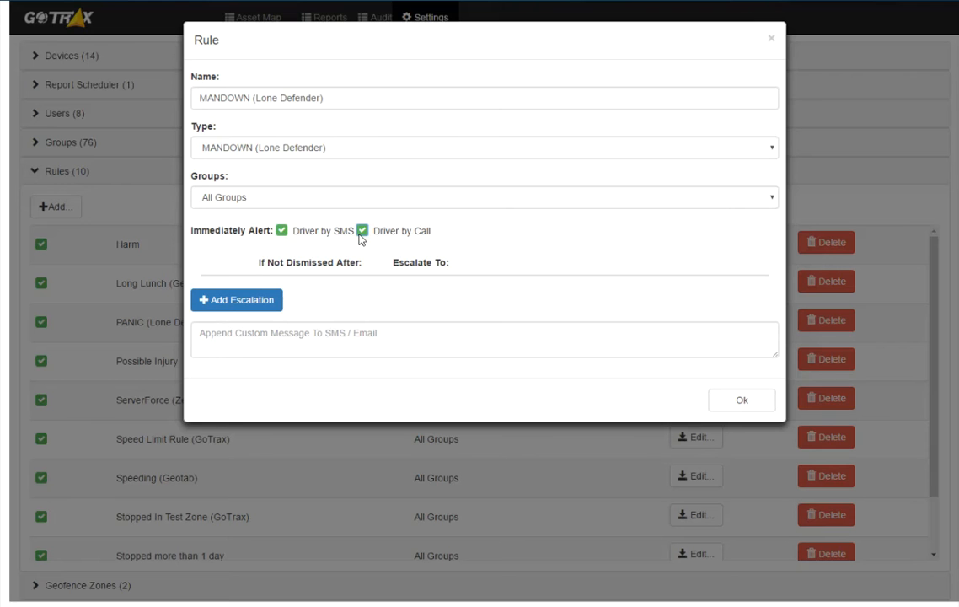
Step: Set the first escalation to fire after 5 minutes and choose its recipient
{"action": "left_click", "coordinate": [236, 300]}
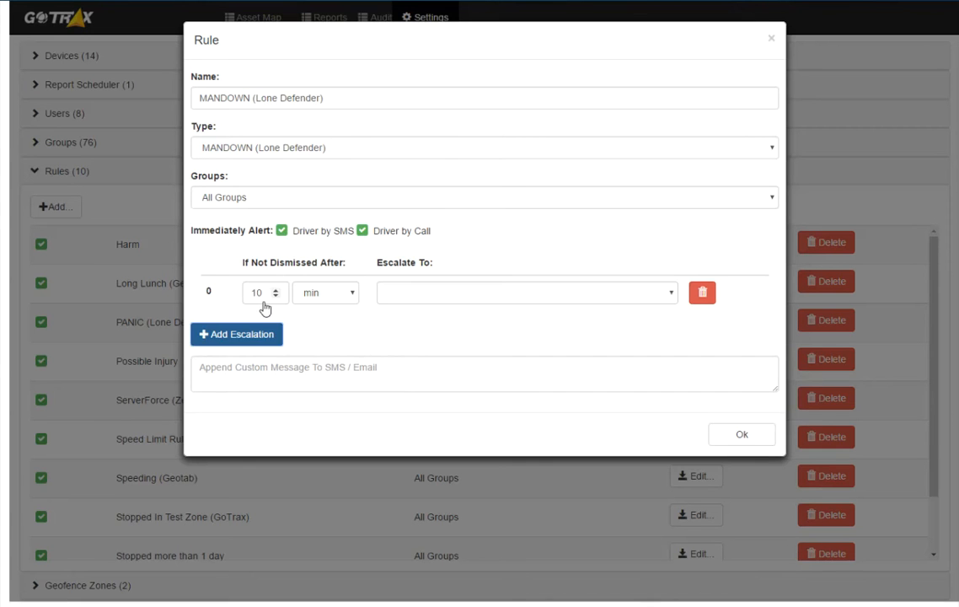
{"action": "left_click", "coordinate": [276, 297]}
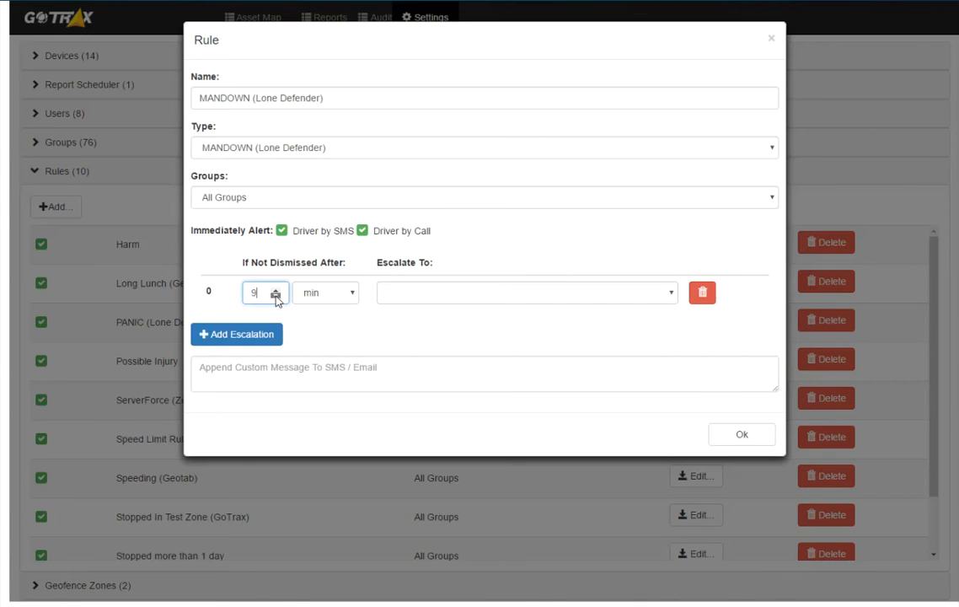
{"action": "left_click", "coordinate": [524, 291]}
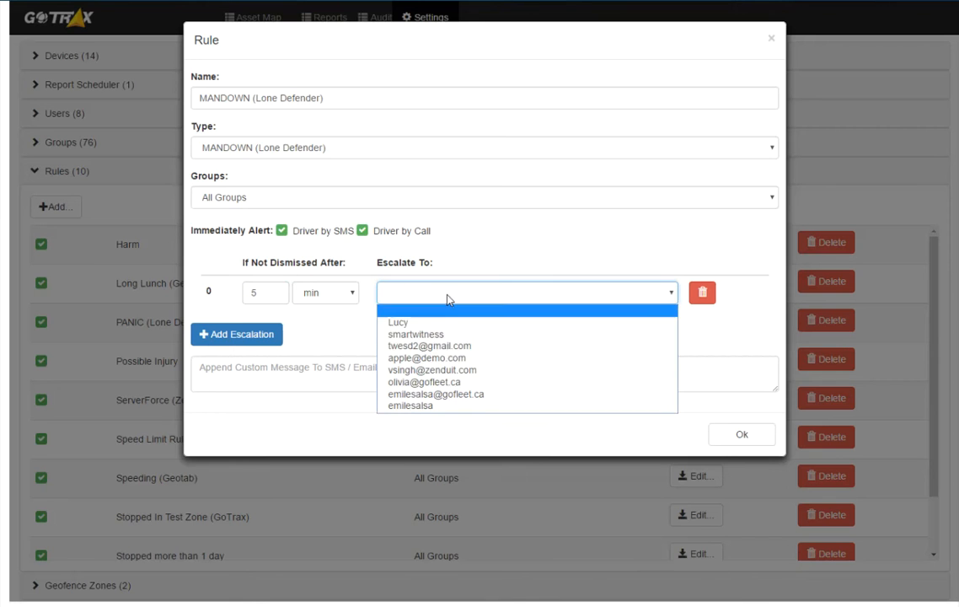
{"action": "left_click", "coordinate": [432, 370]}
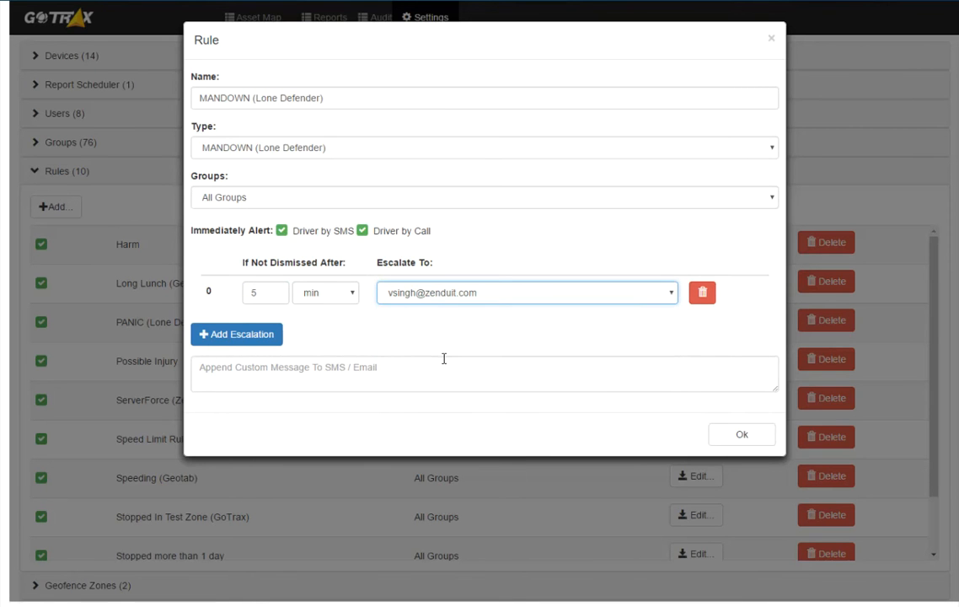
Step: Add second and third escalation steps, each with a different recipient
{"action": "left_click", "coordinate": [236, 333]}
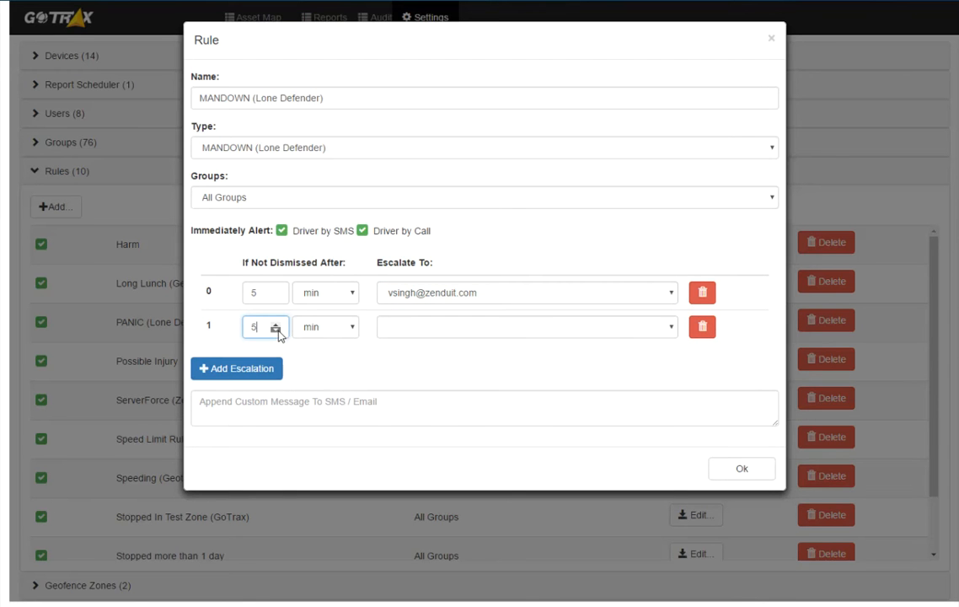
{"action": "left_click", "coordinate": [523, 327]}
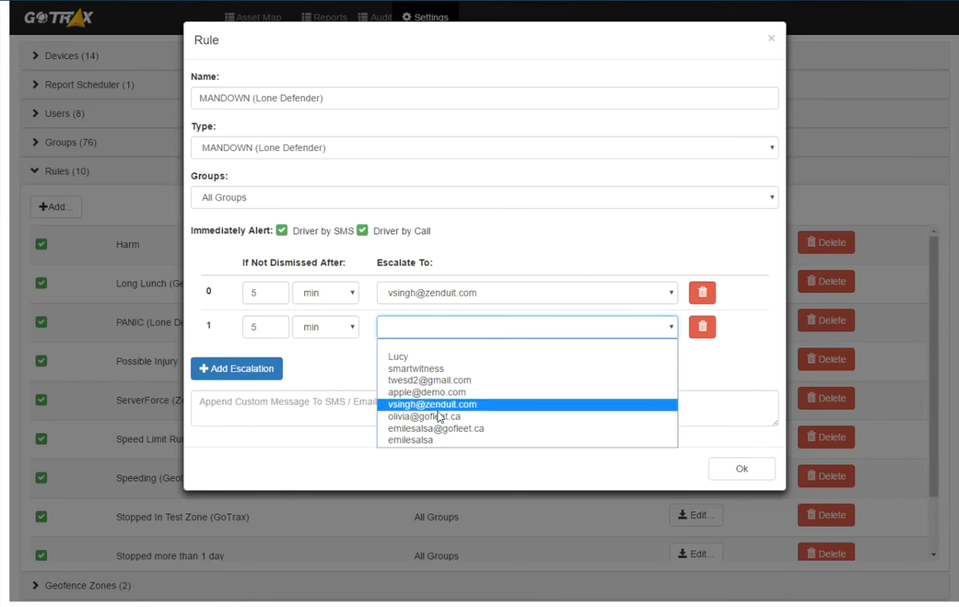
{"action": "left_click", "coordinate": [436, 428]}
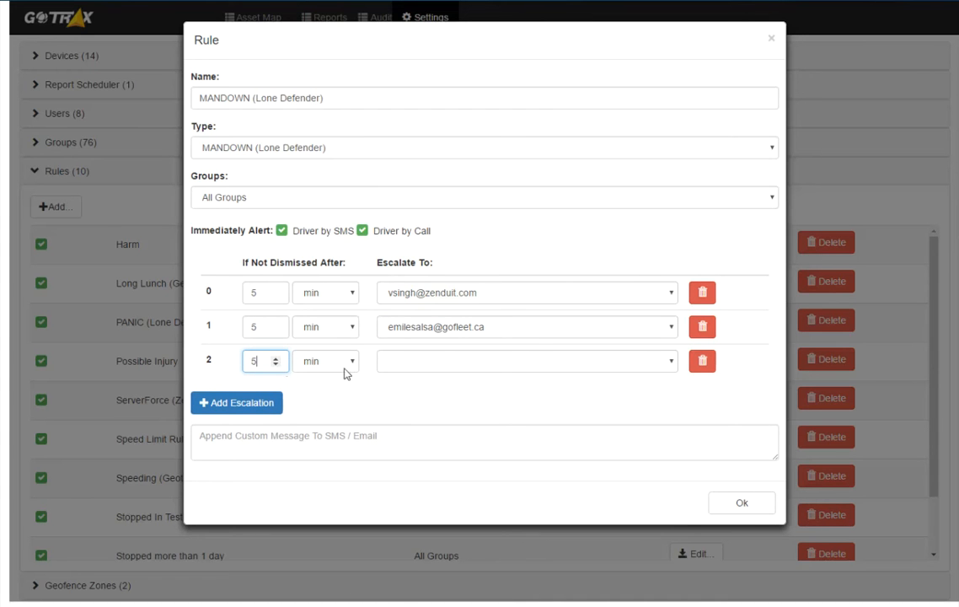
{"action": "left_click", "coordinate": [522, 360]}
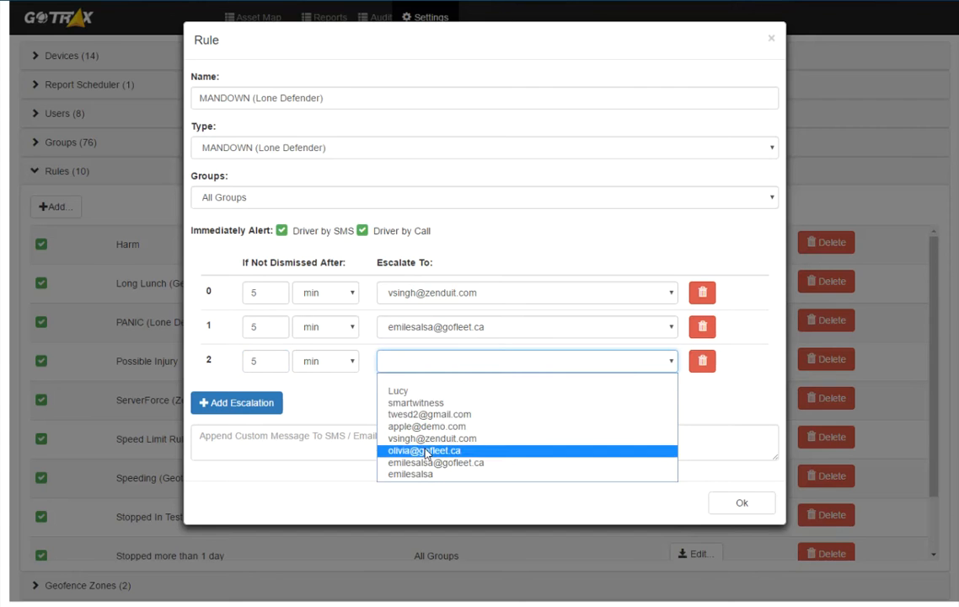
{"action": "left_click", "coordinate": [425, 451]}
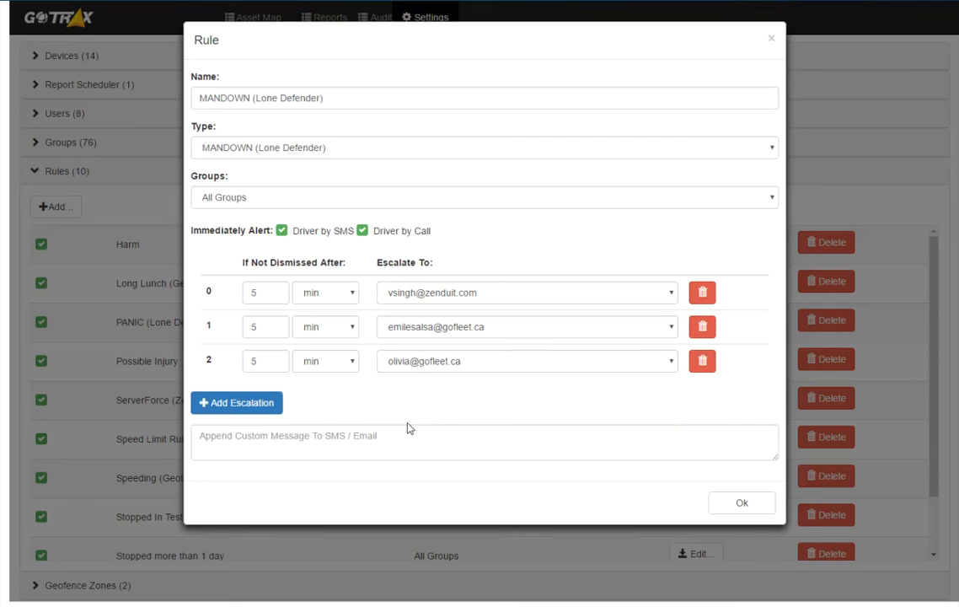
{"action": "mouse_move", "coordinate": [231, 262]}
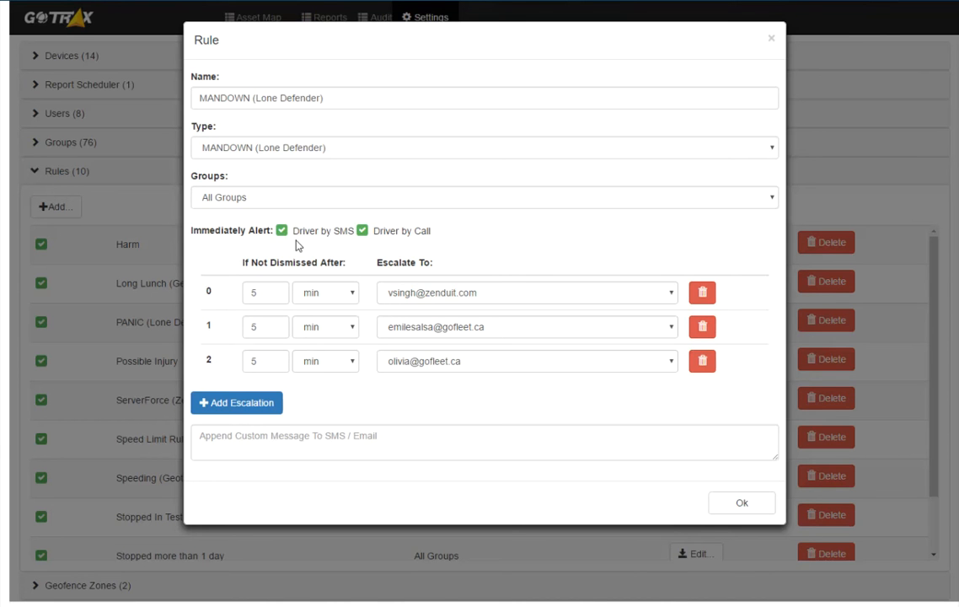
{"action": "mouse_move", "coordinate": [304, 244]}
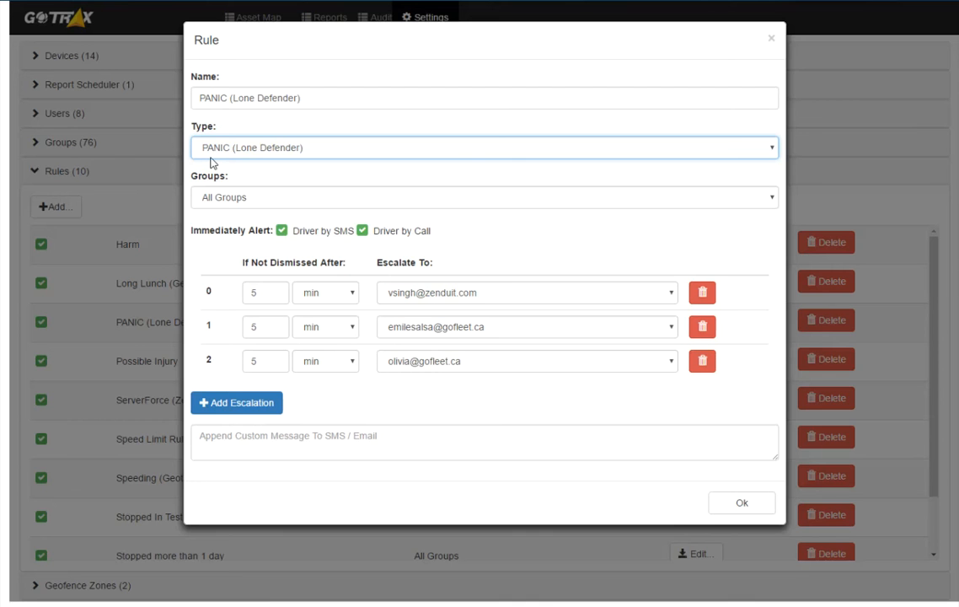
{"action": "mouse_move", "coordinate": [211, 228]}
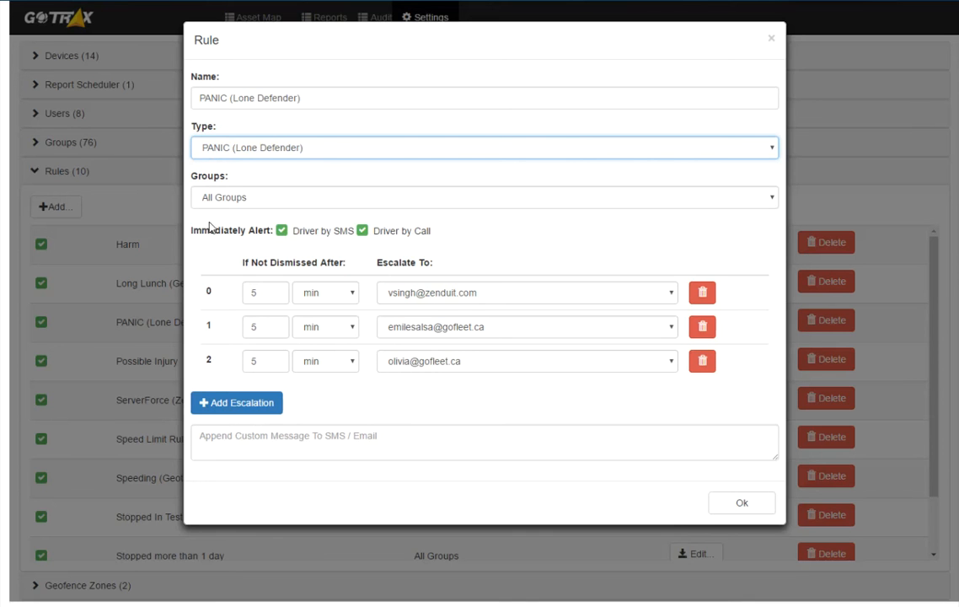
{"action": "mouse_move", "coordinate": [211, 304]}
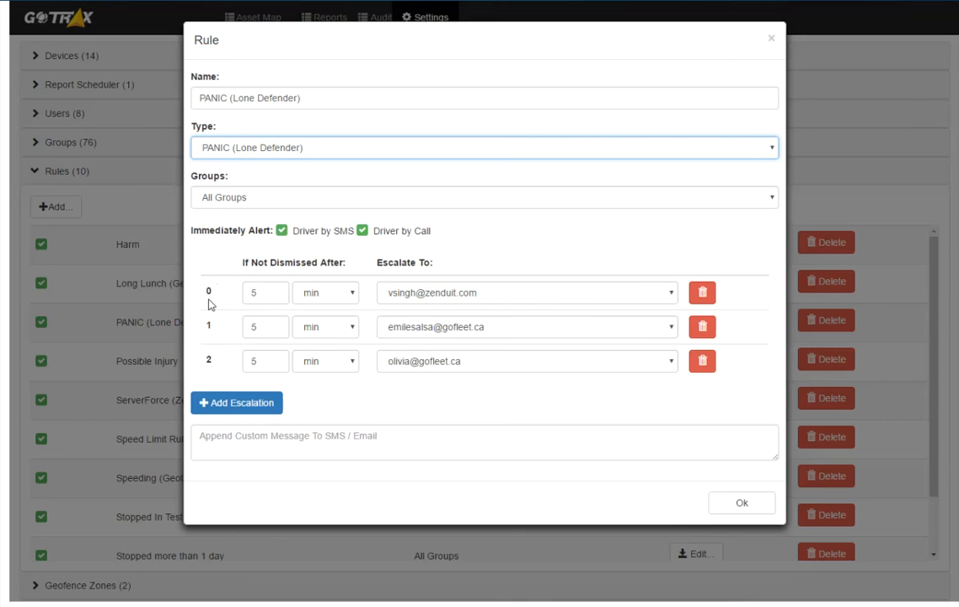
Step: Try type CALLME, turn off immediate driver alerts, then set type RFID SCAN (Lone Defender)
{"action": "left_click", "coordinate": [483, 147]}
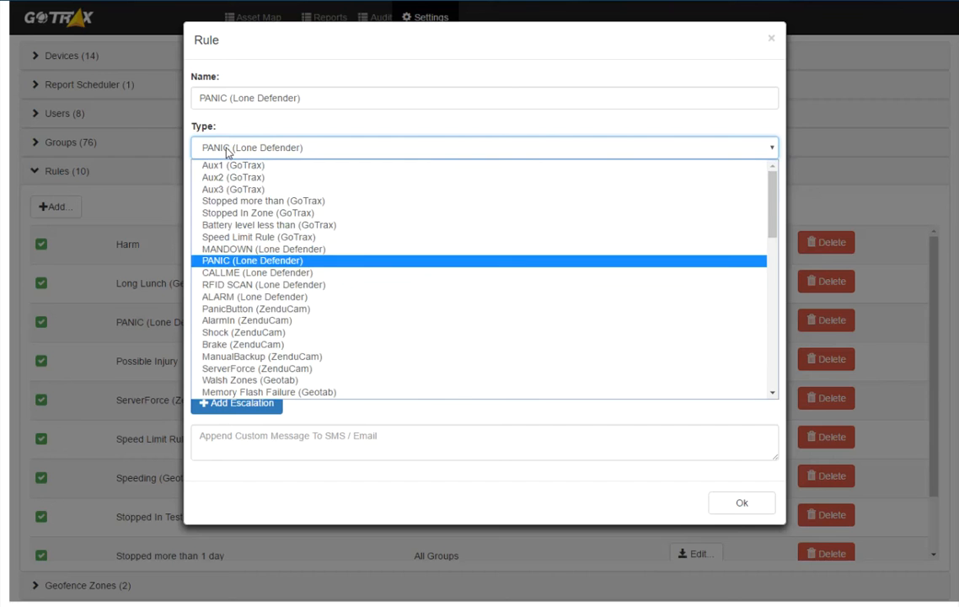
{"action": "left_click", "coordinate": [256, 272]}
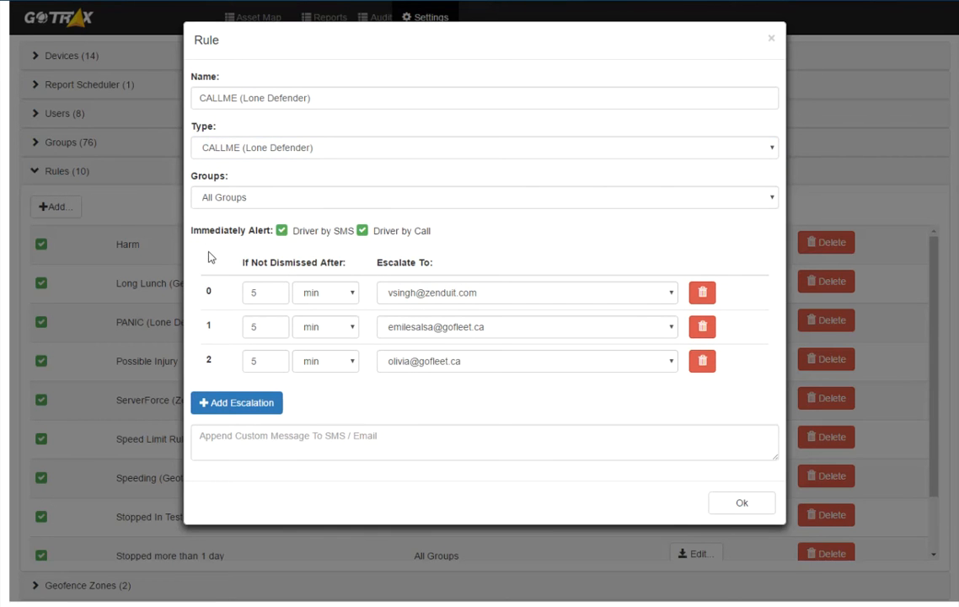
{"action": "mouse_move", "coordinate": [284, 250]}
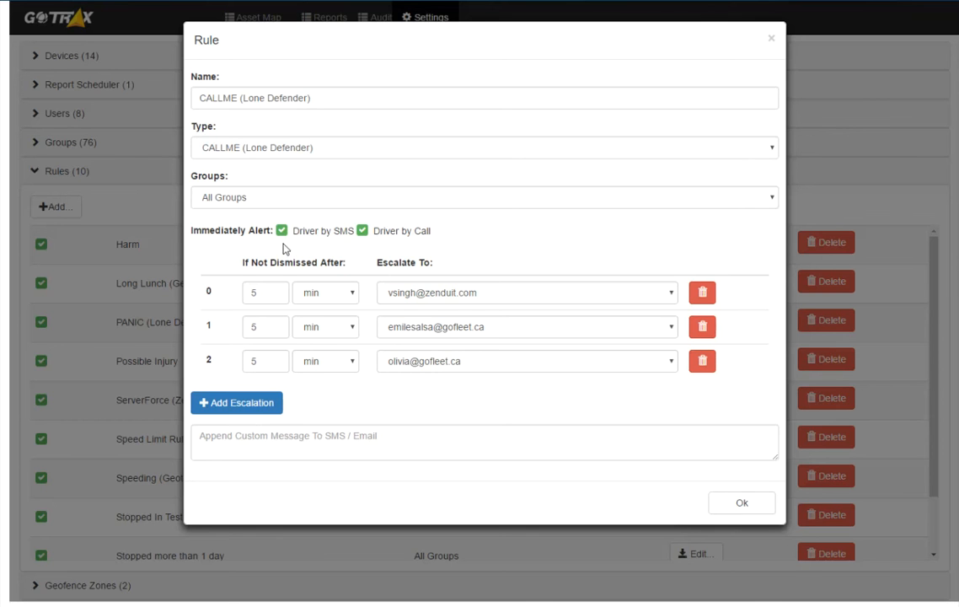
{"action": "left_click", "coordinate": [282, 230]}
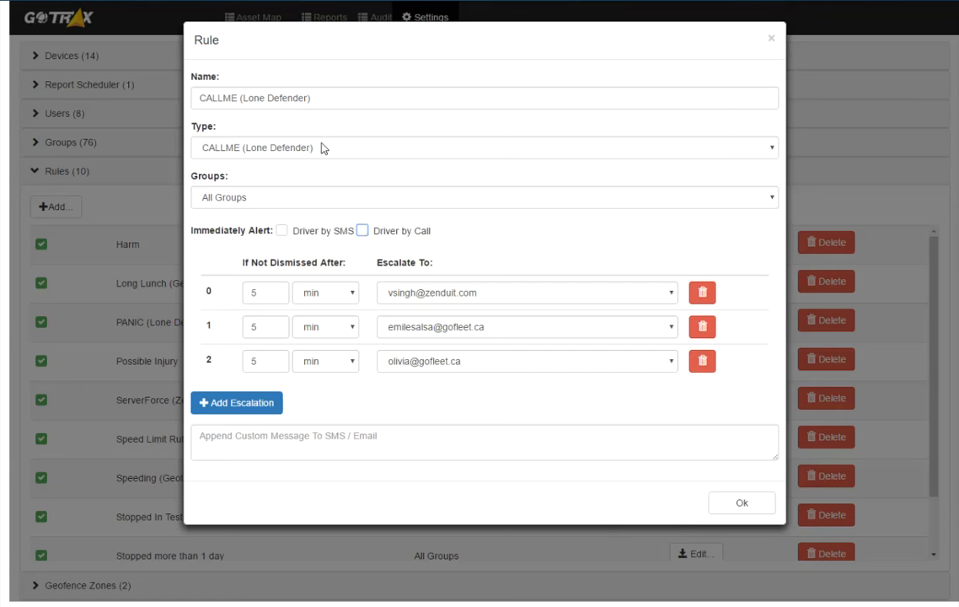
{"action": "left_click", "coordinate": [481, 147]}
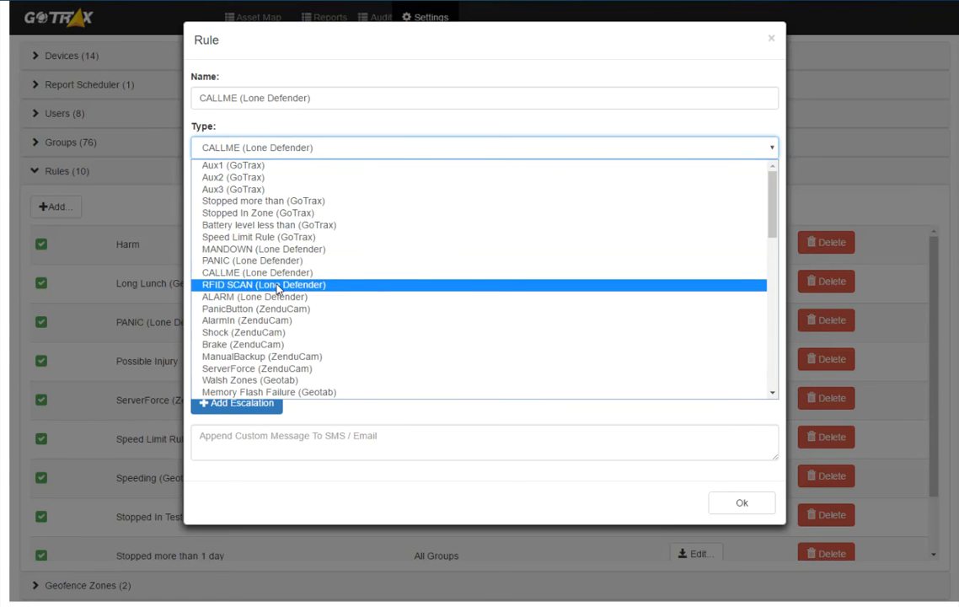
{"action": "left_click", "coordinate": [280, 284]}
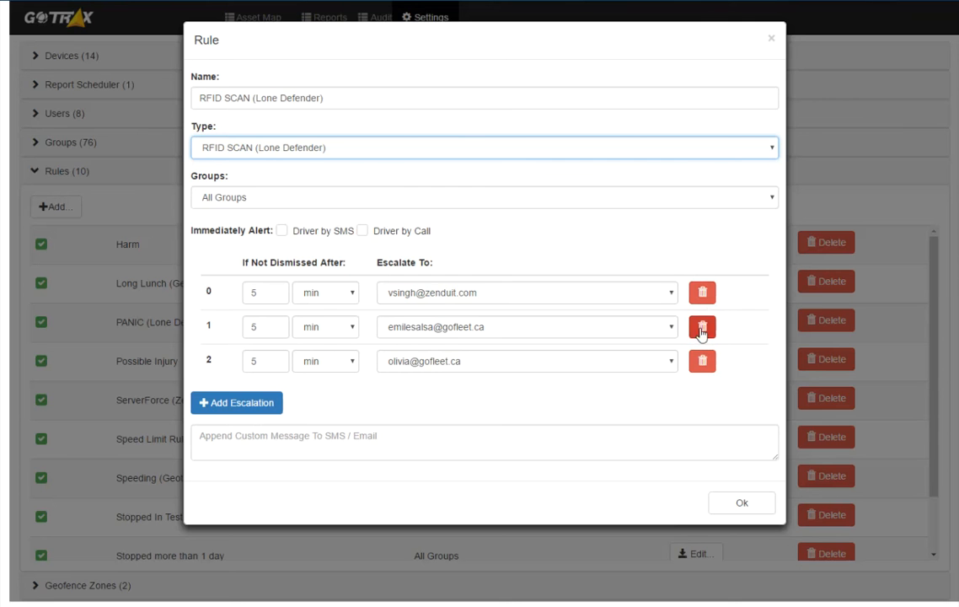
{"action": "mouse_move", "coordinate": [681, 181]}
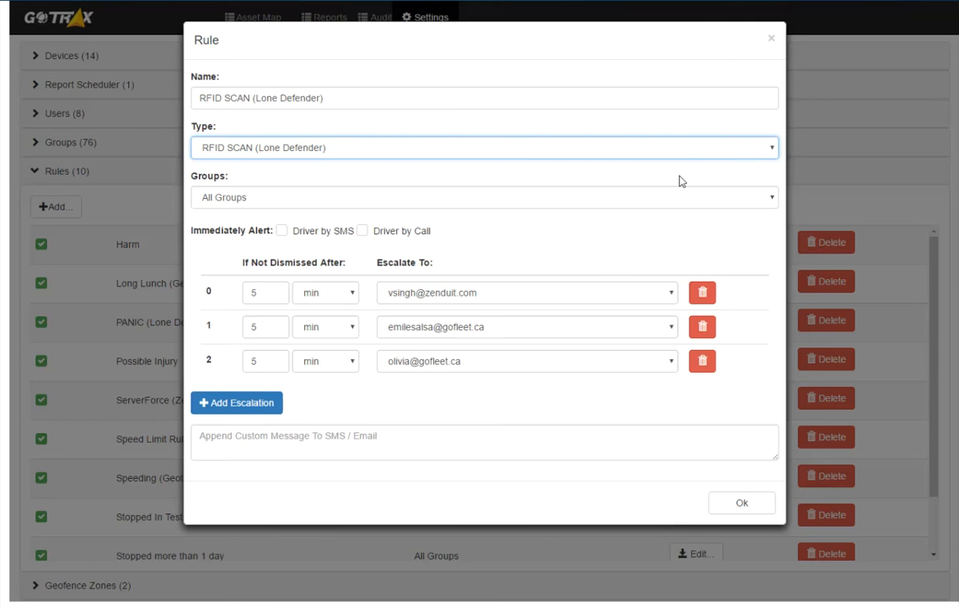
Step: Set the rule type to ALARM (Lone Defender) and enable driver SMS and call alerts
{"action": "left_click", "coordinate": [482, 146]}
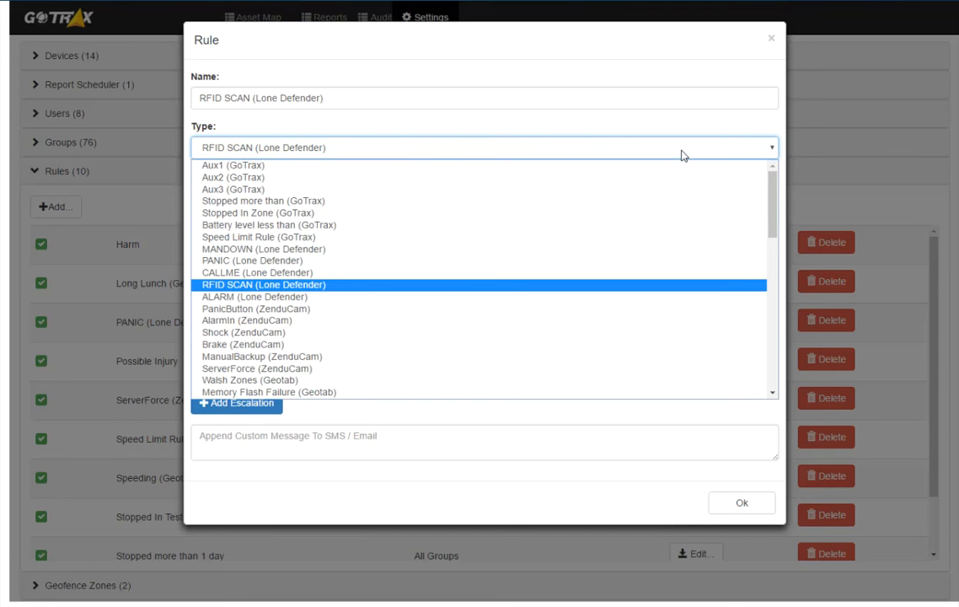
{"action": "mouse_move", "coordinate": [575, 292]}
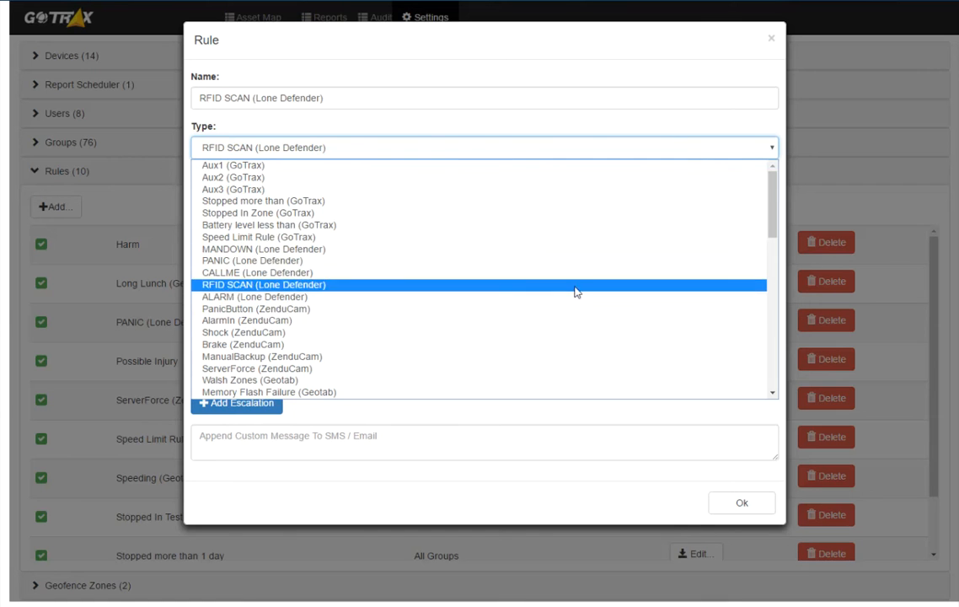
{"action": "left_click", "coordinate": [254, 295]}
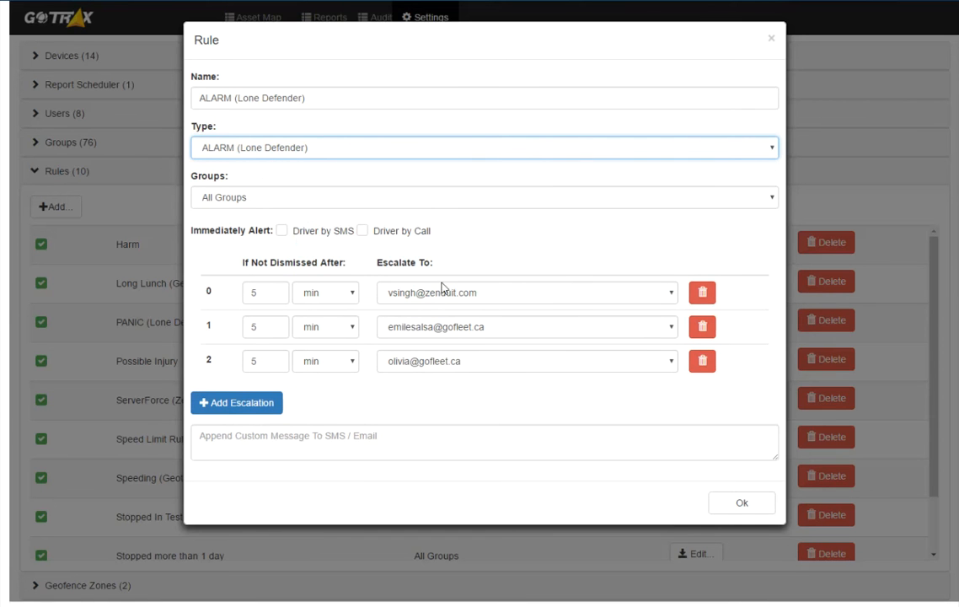
{"action": "left_click", "coordinate": [282, 230]}
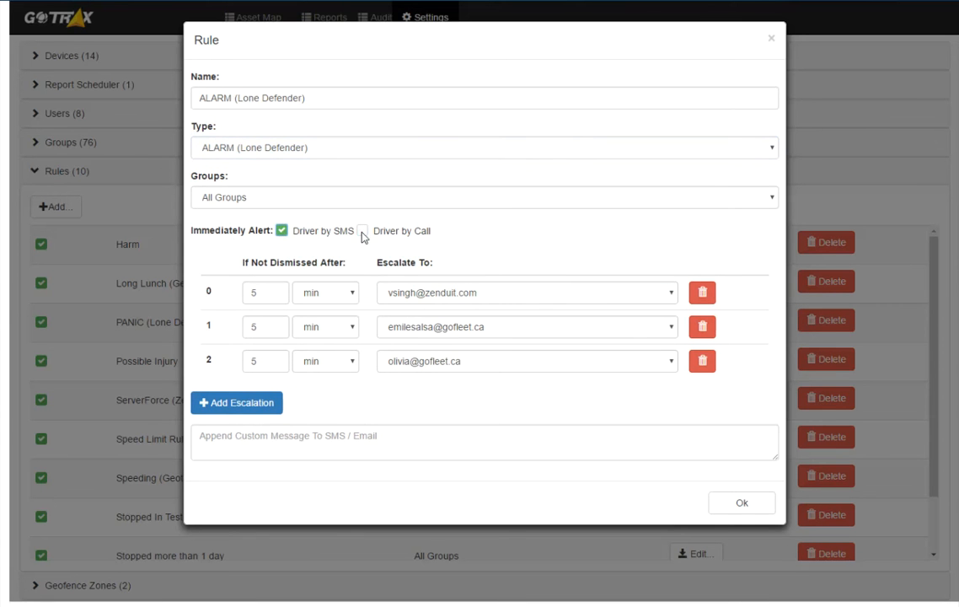
{"action": "left_click", "coordinate": [363, 231]}
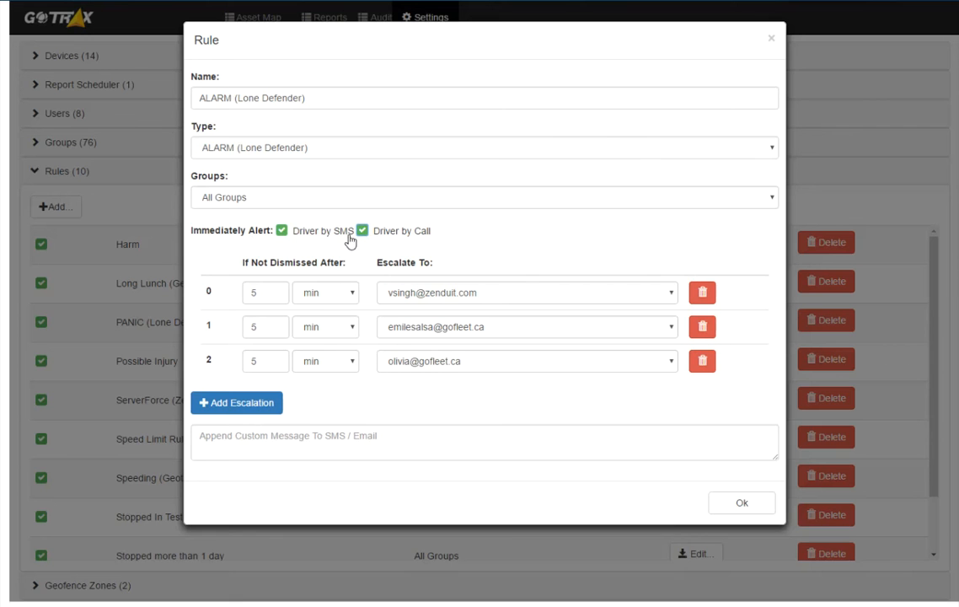
{"action": "mouse_move", "coordinate": [768, 41]}
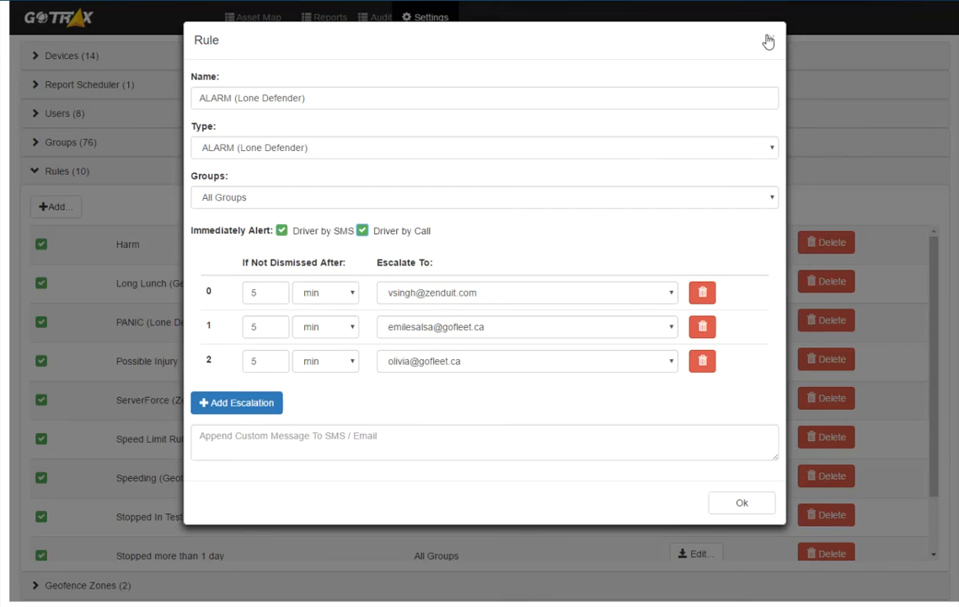